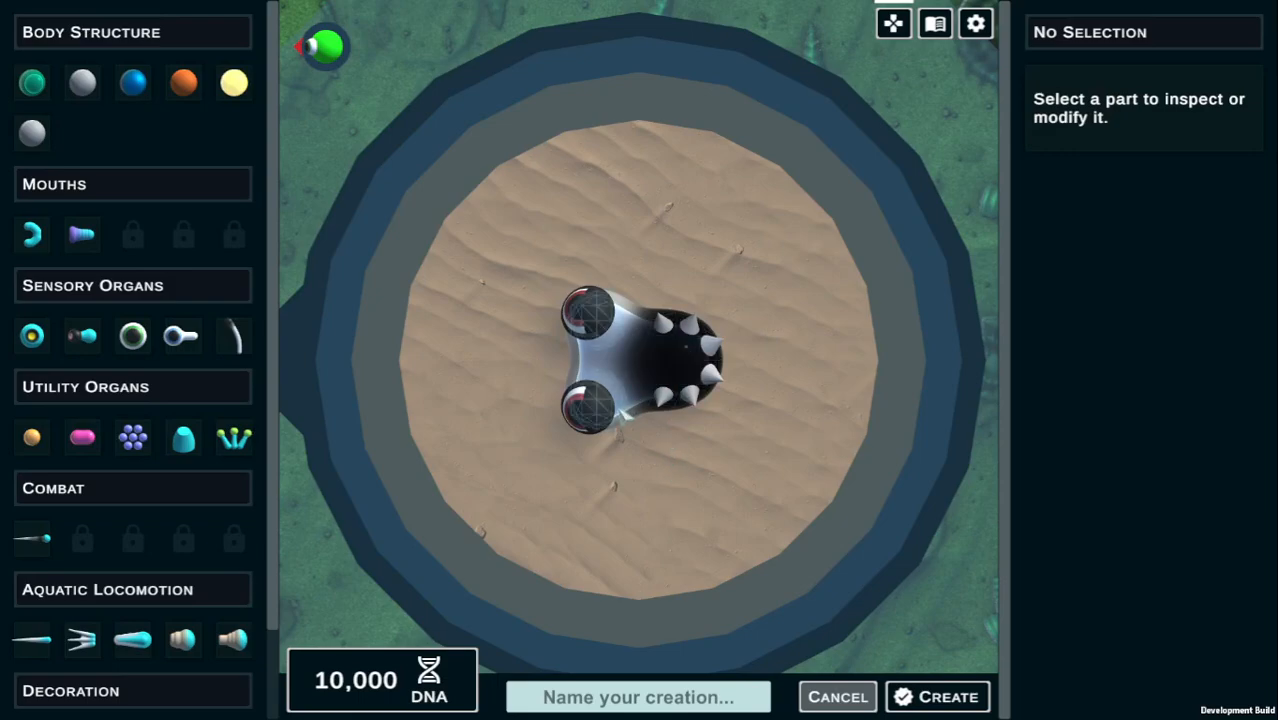
# Strip the creature down to a small membrane body with two eyes, removing cone and spiked parts.
pyautogui.click(590, 360)
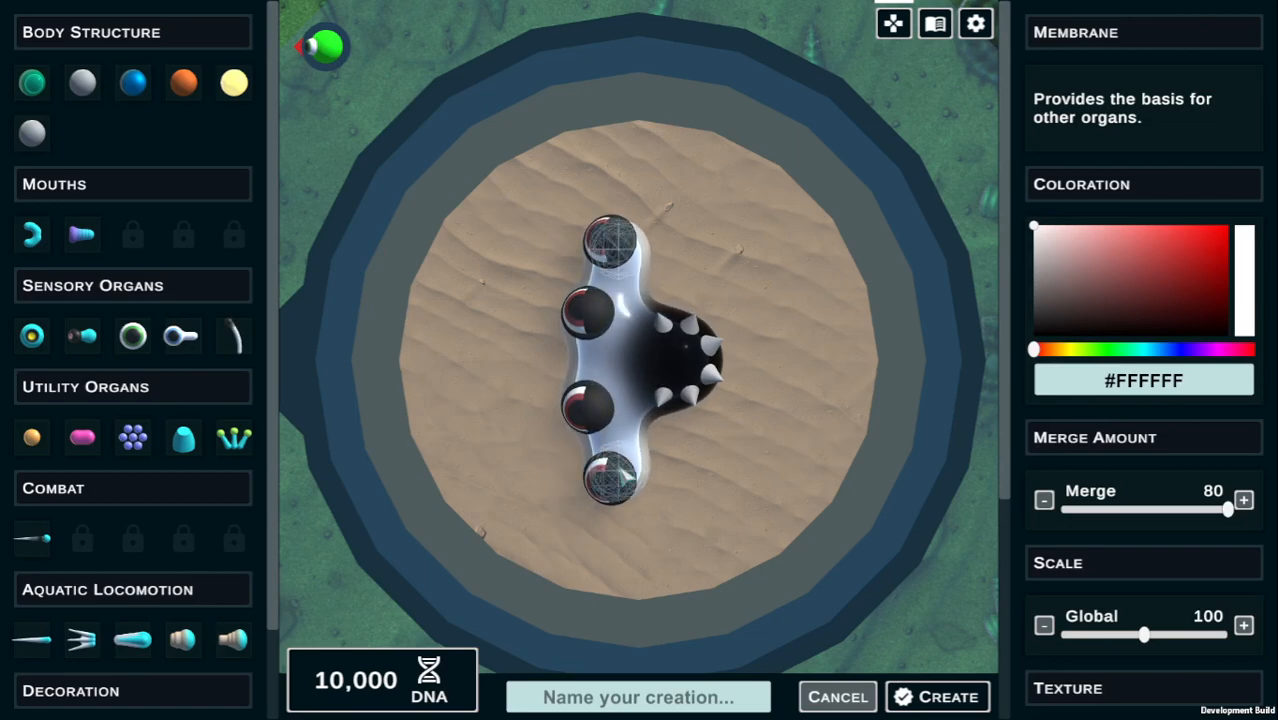
pyautogui.click(1034, 336)
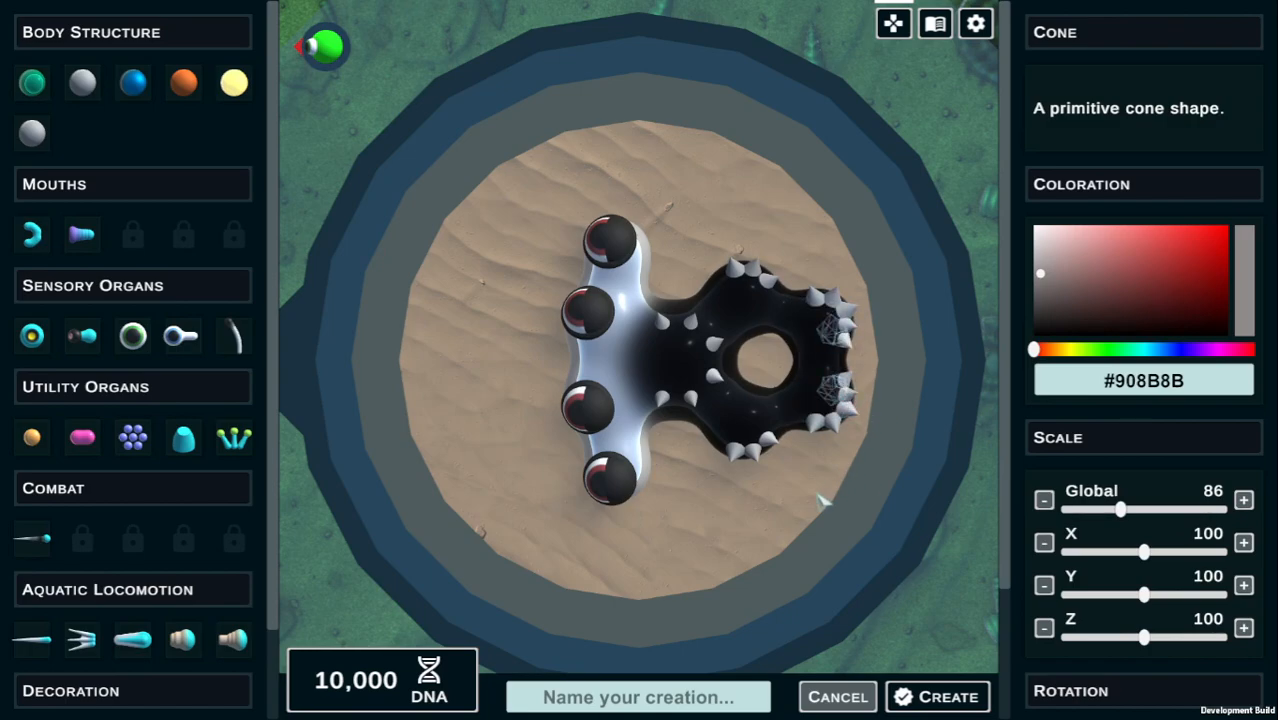
pyautogui.click(896, 460)
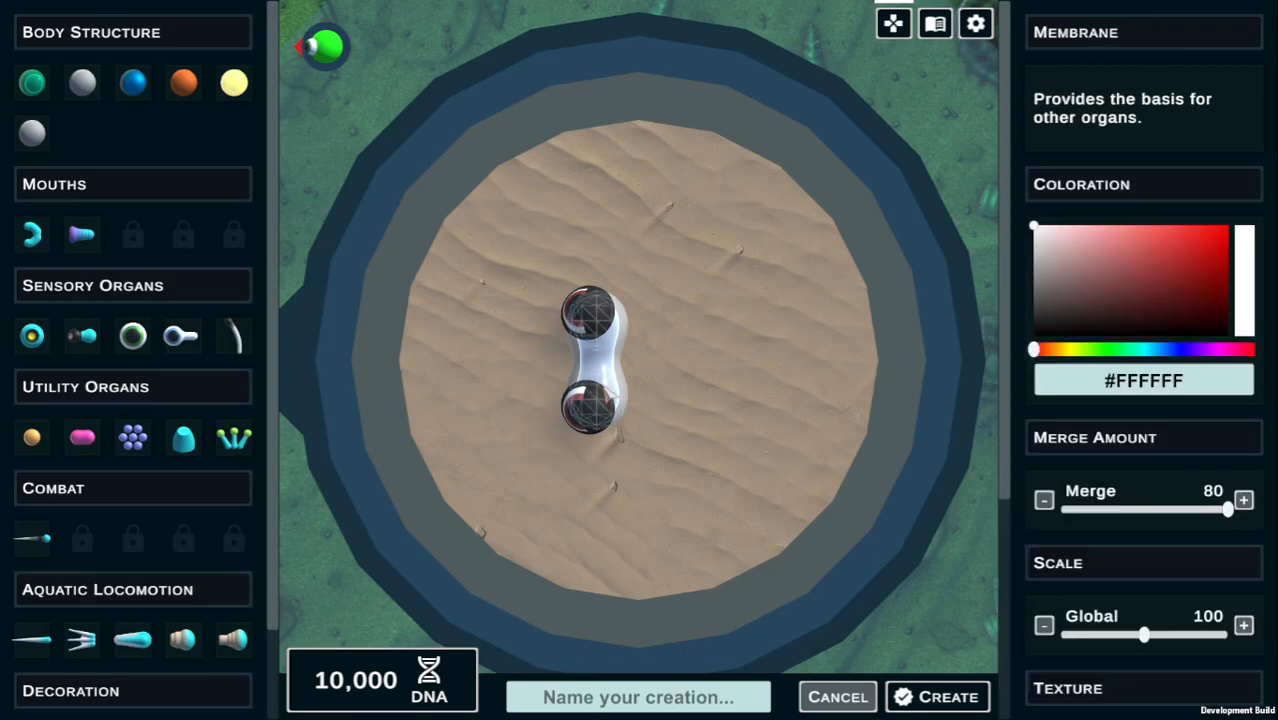
# Start a new #0066C0 blue membrane body and bring a Stalk Eye from Sensory Organs onto it.
pyautogui.click(32, 82)
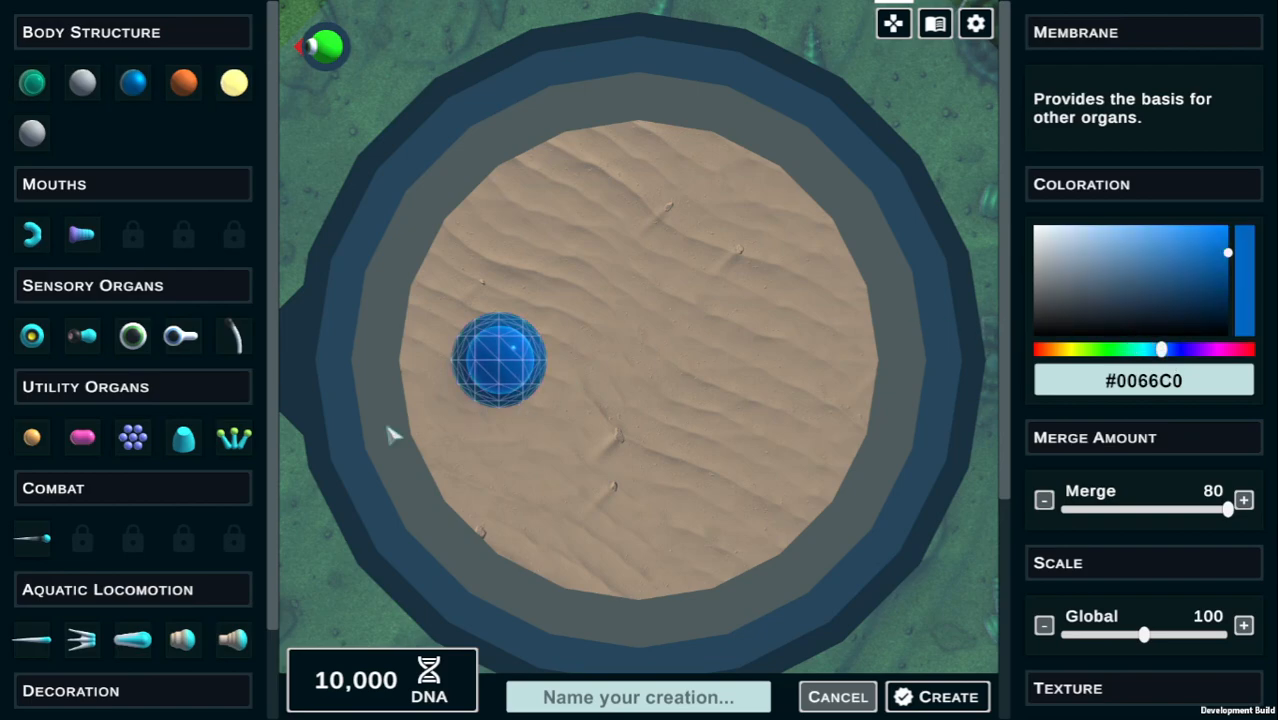
pyautogui.click(180, 336)
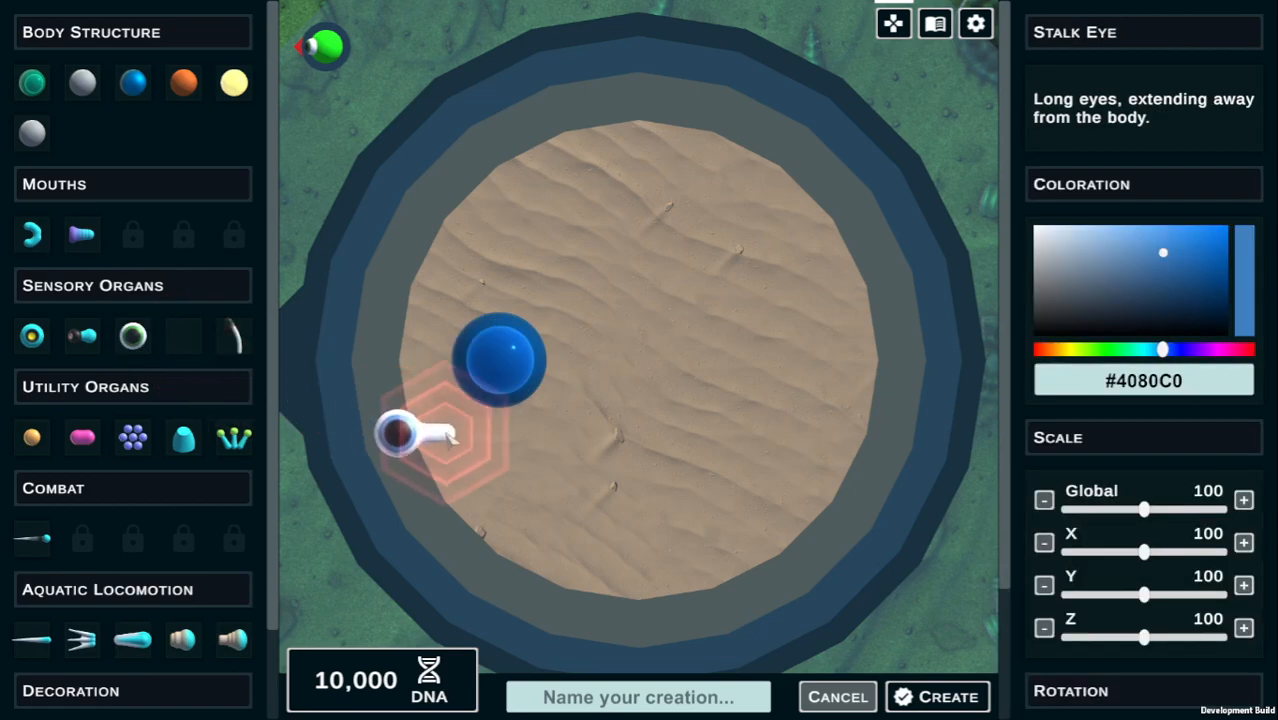